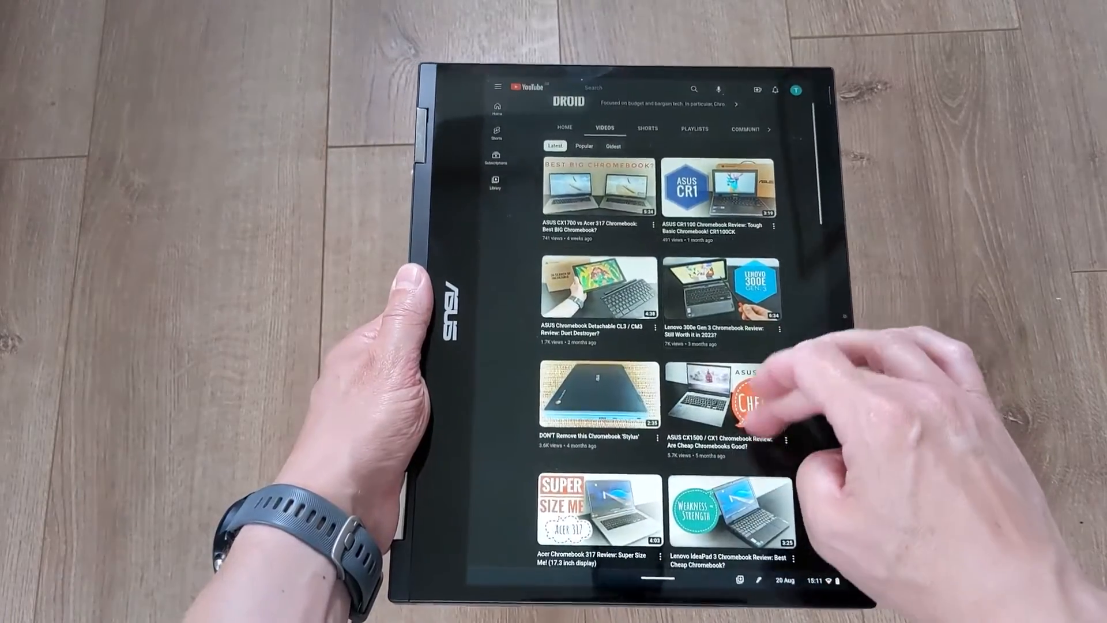
Scroll the YouTube channel, then type 'Don't forget to like and sub for more!! :)' in Google Docs.
scroll("down", 3)
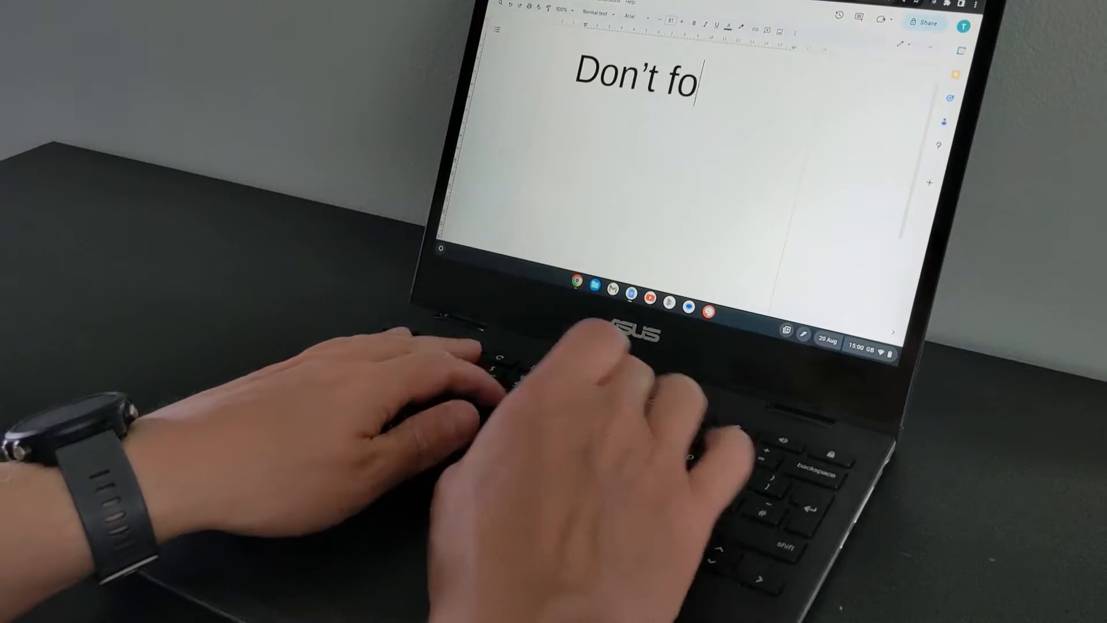
type("rget to like and")
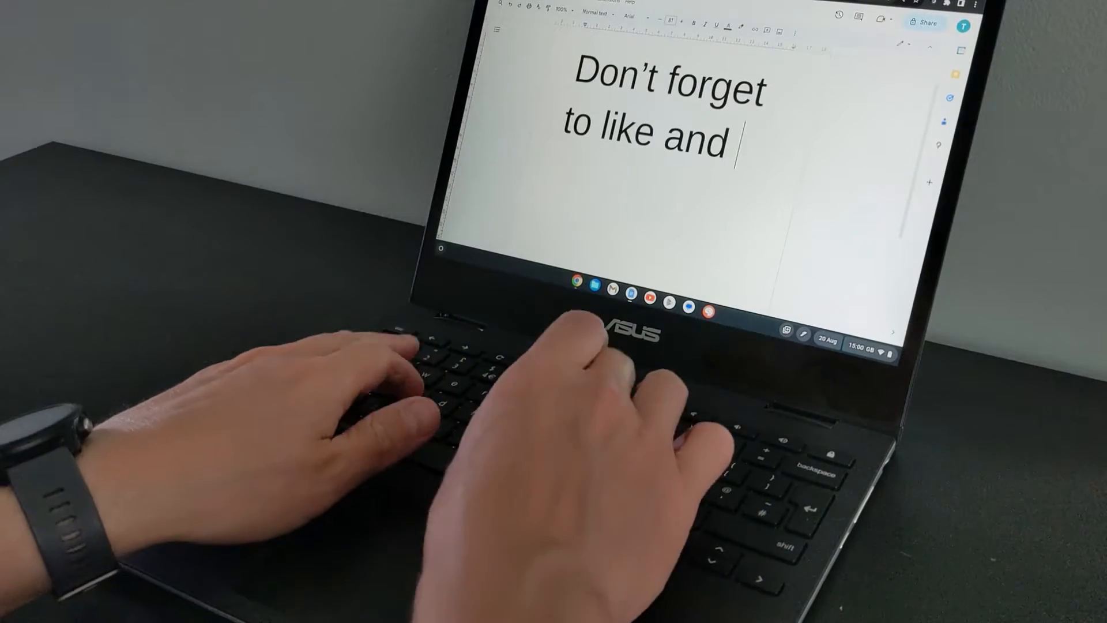
type("sub for more!!")
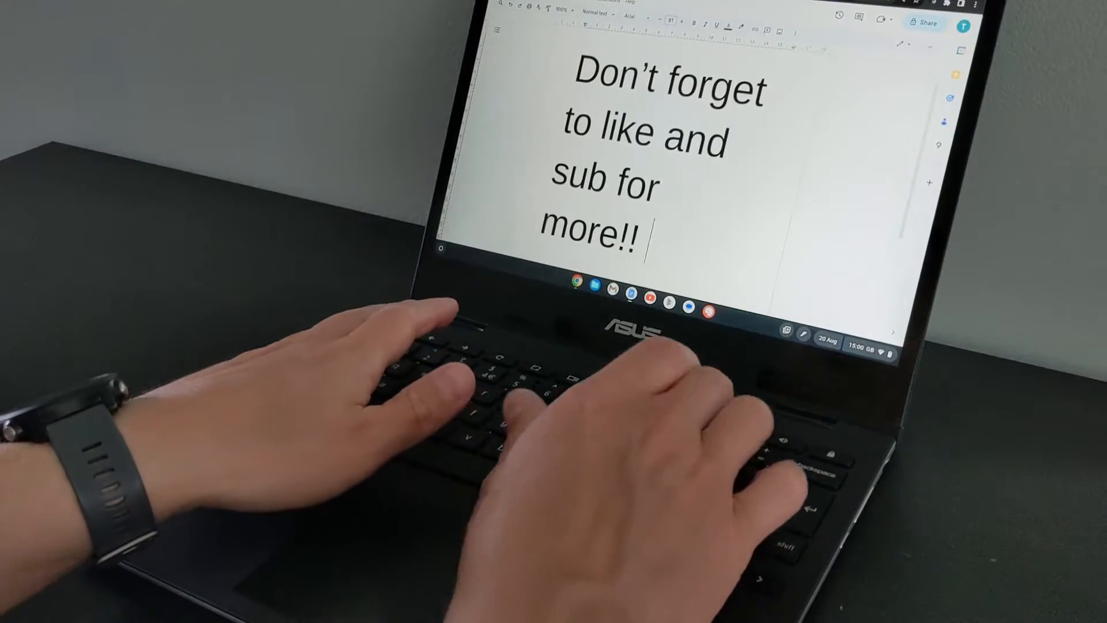
type(":)")
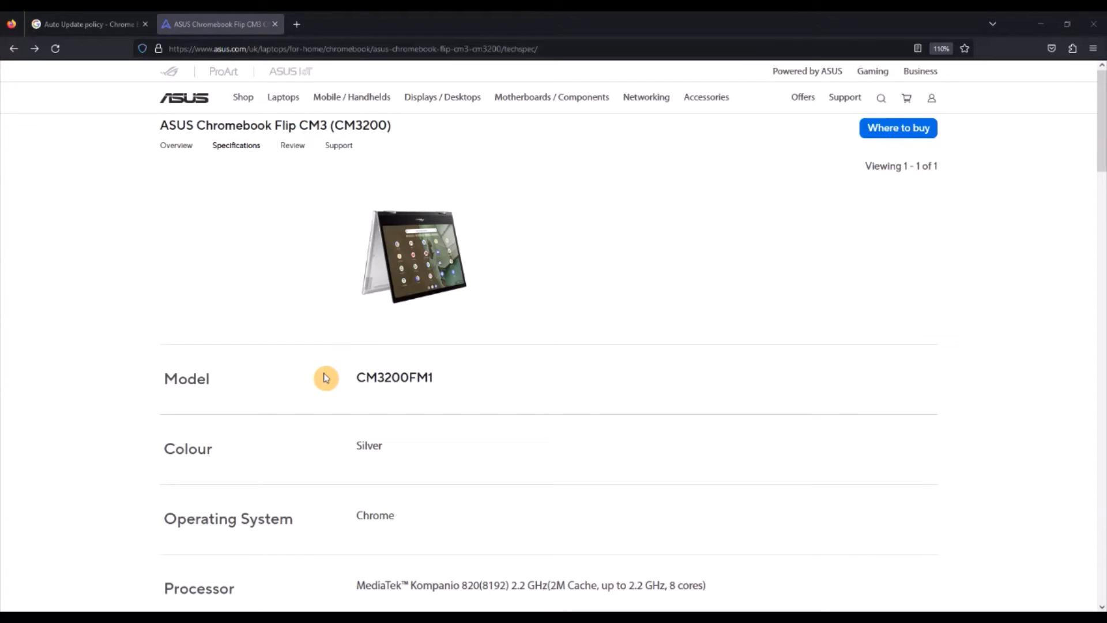
scroll("down", 3)
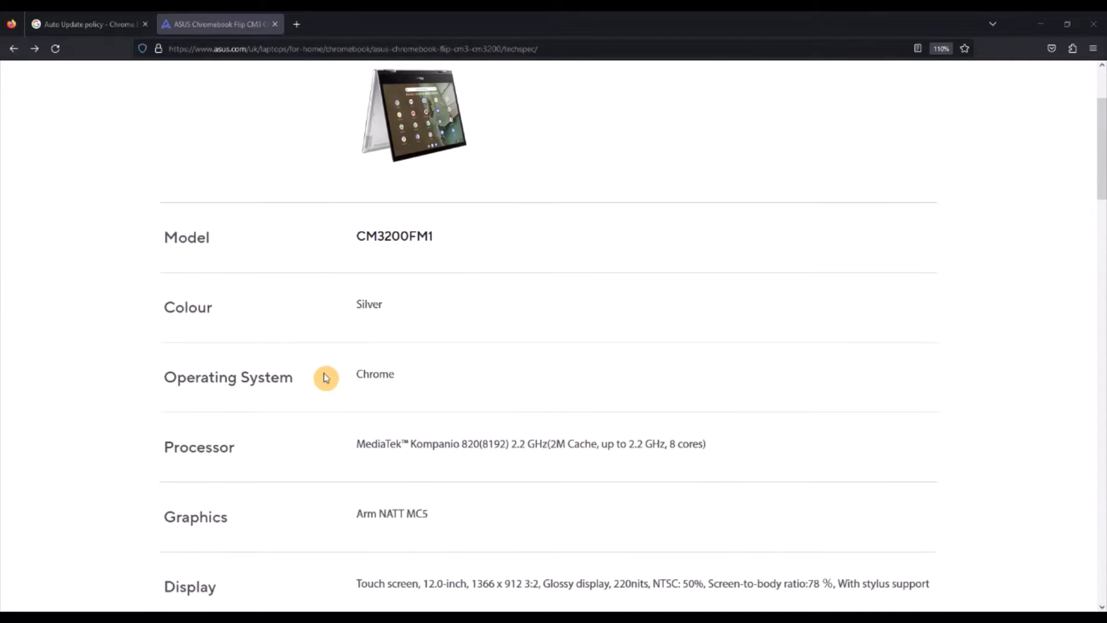
scroll("down", 3)
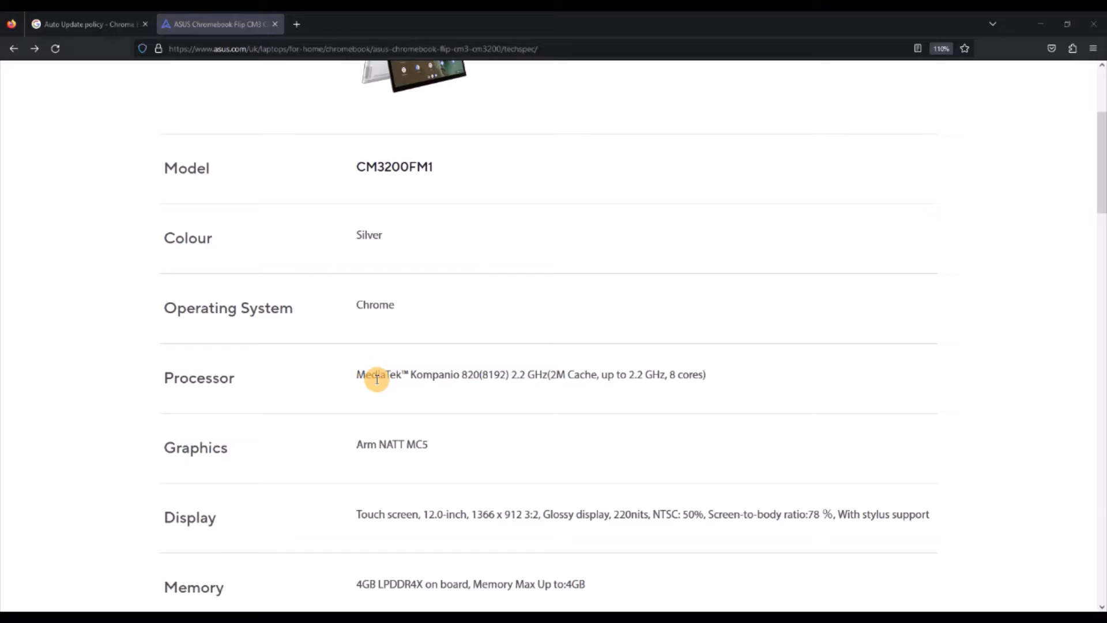
mouse_move(449, 373)
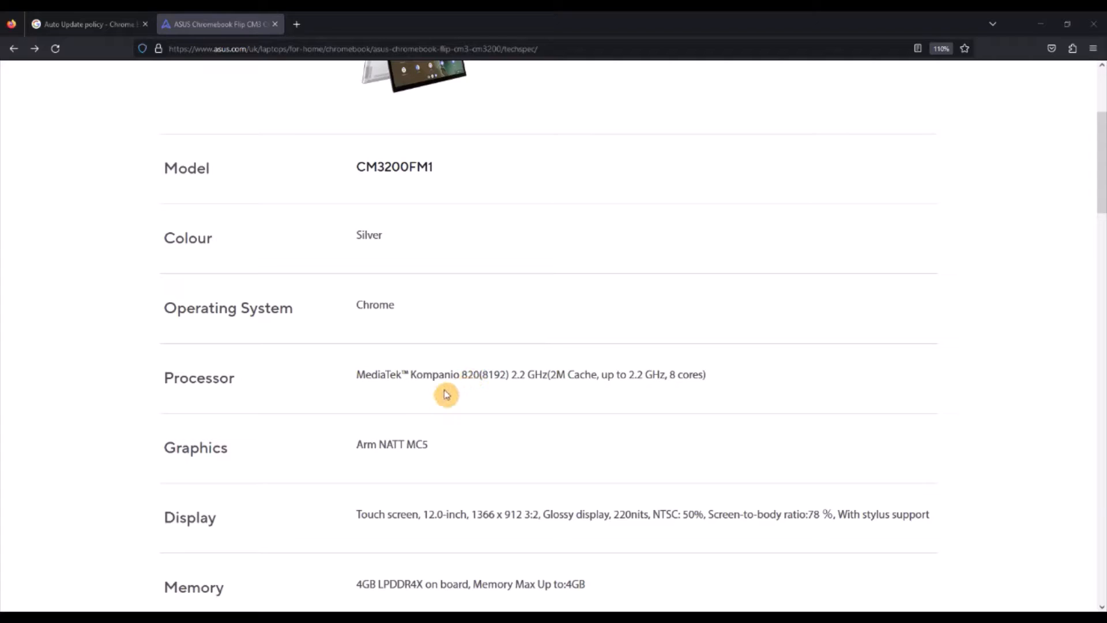
mouse_move(245, 74)
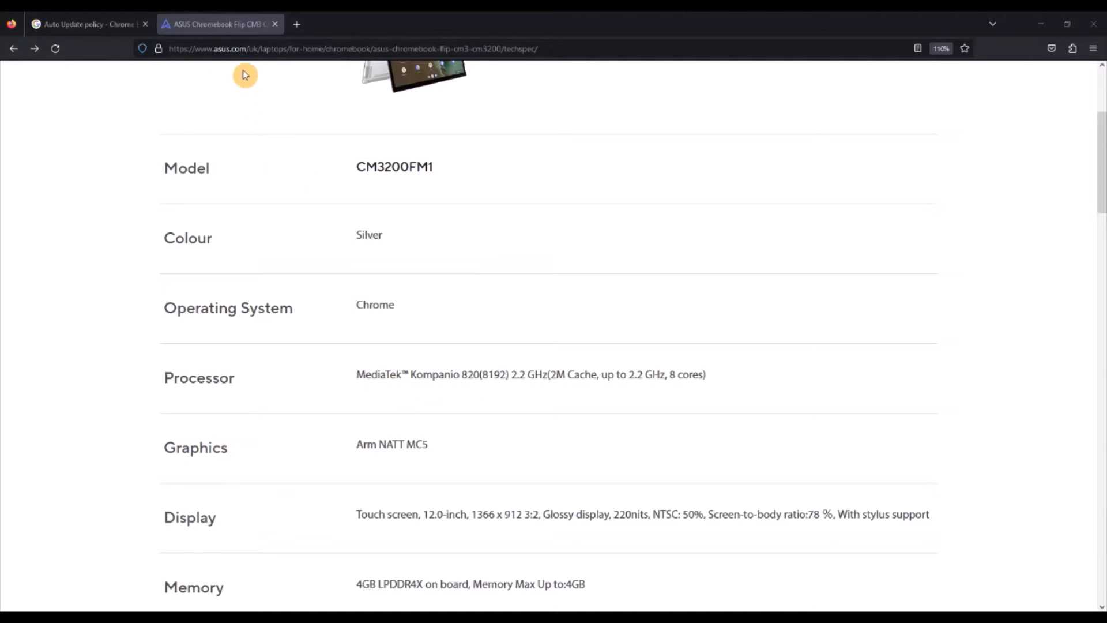
left_click(84, 23)
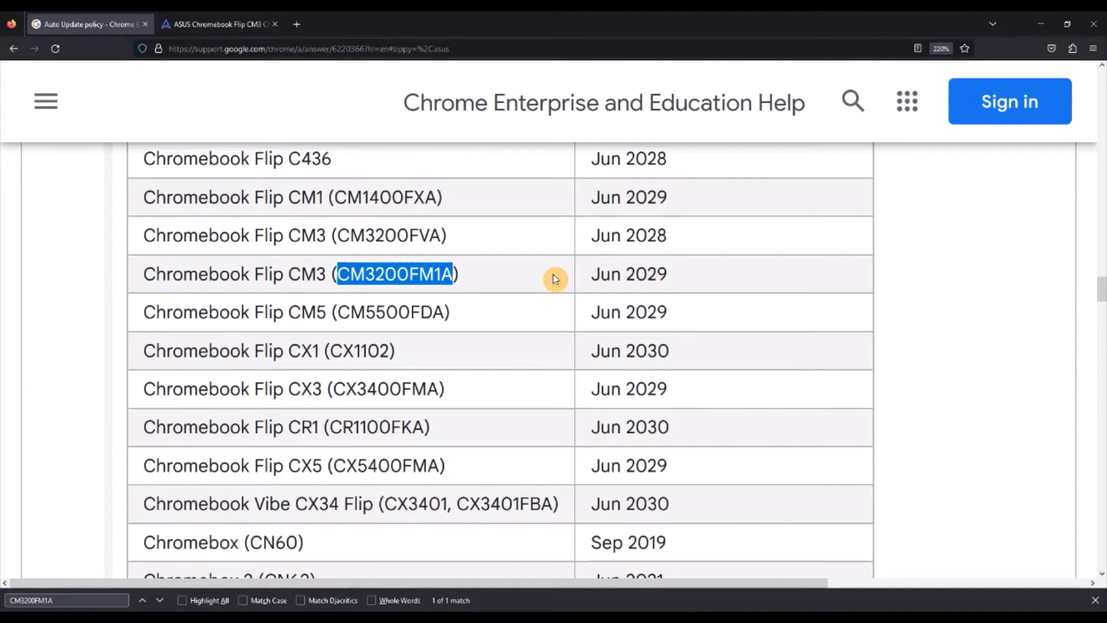
left_click(219, 23)
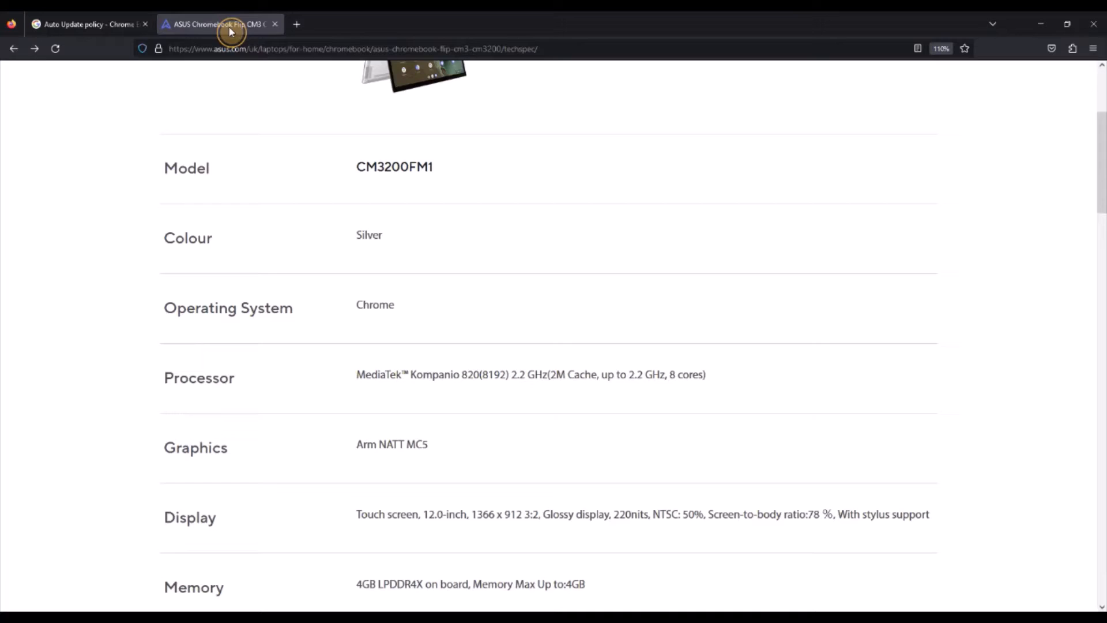
scroll("down", 3)
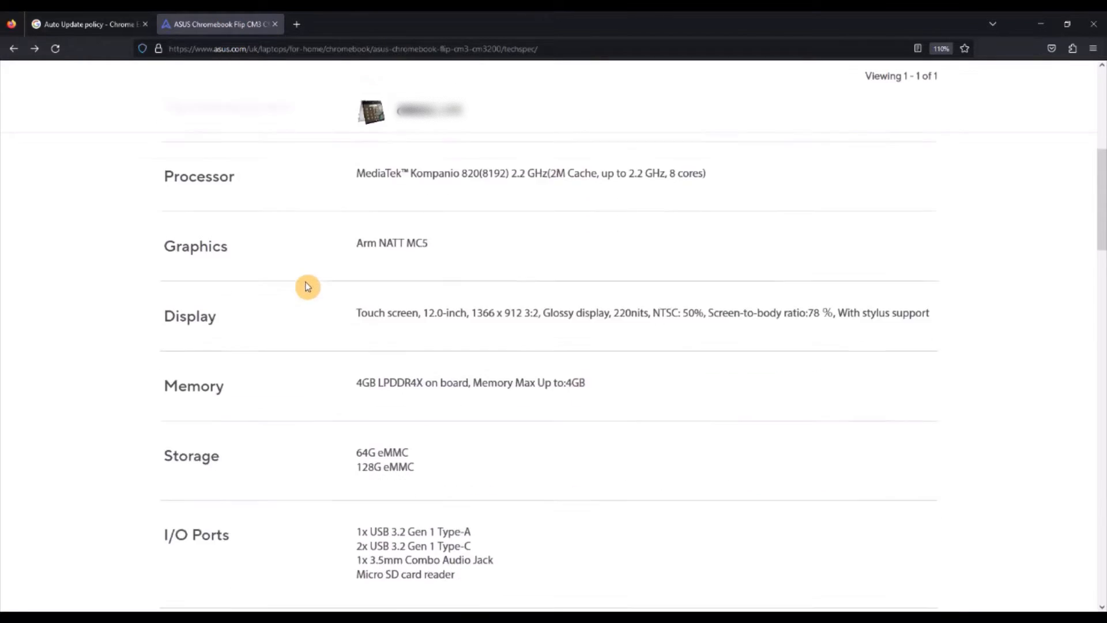
scroll("down", 3)
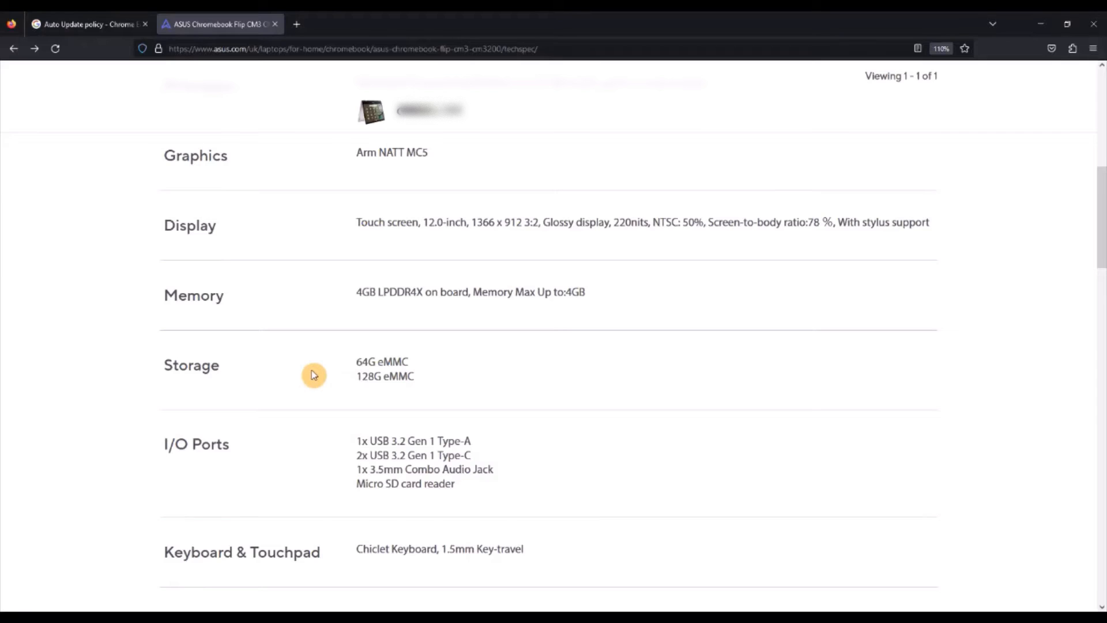
scroll("down", 3)
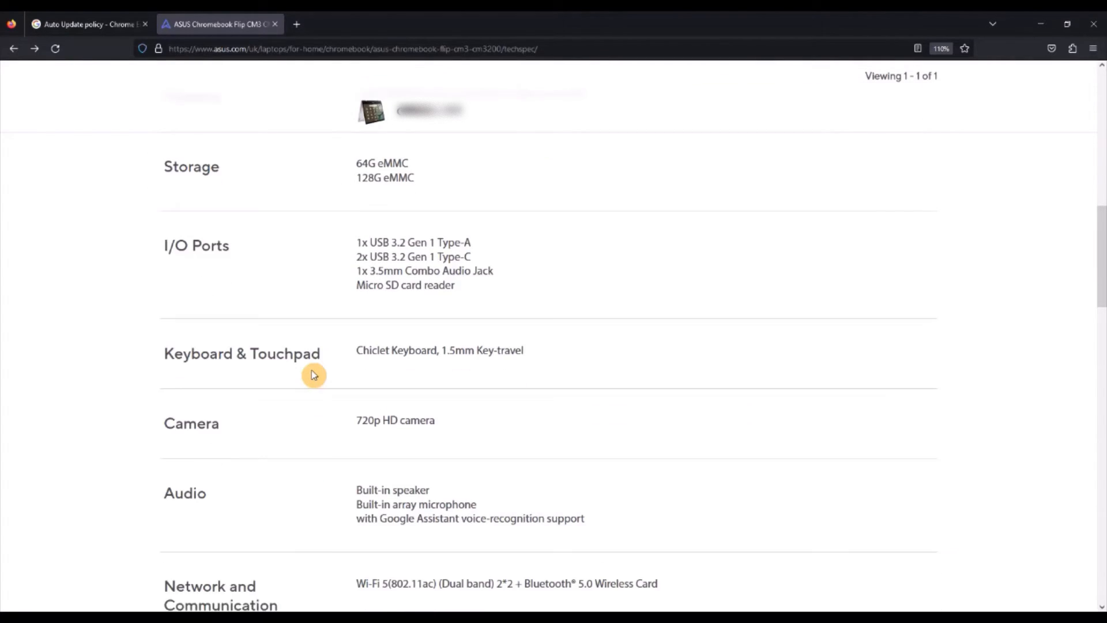
scroll("down", 3)
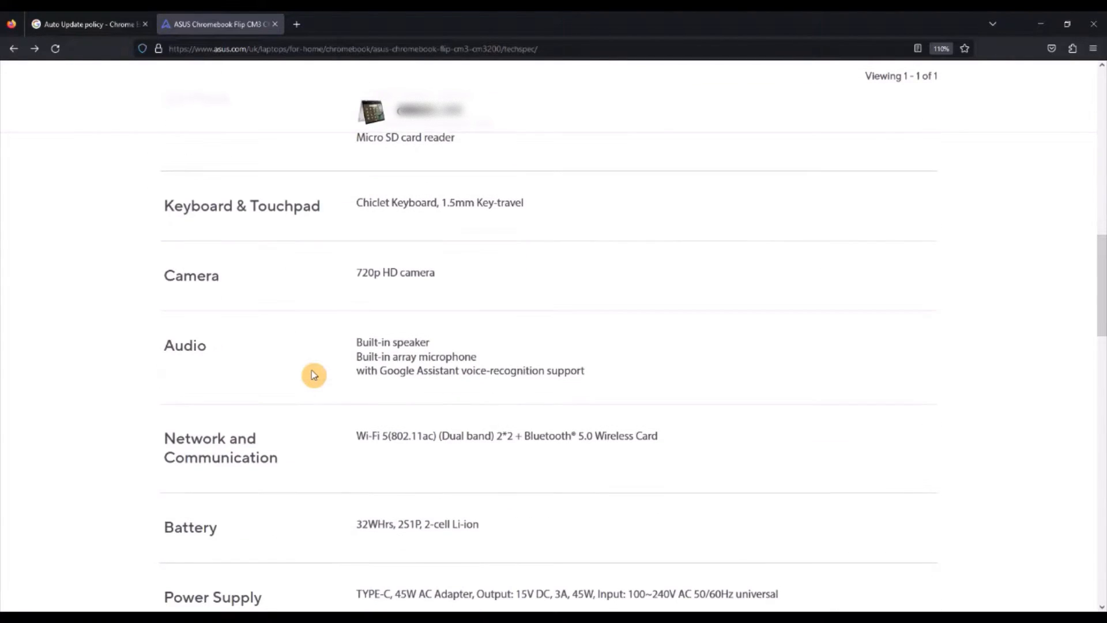
scroll("down", 3)
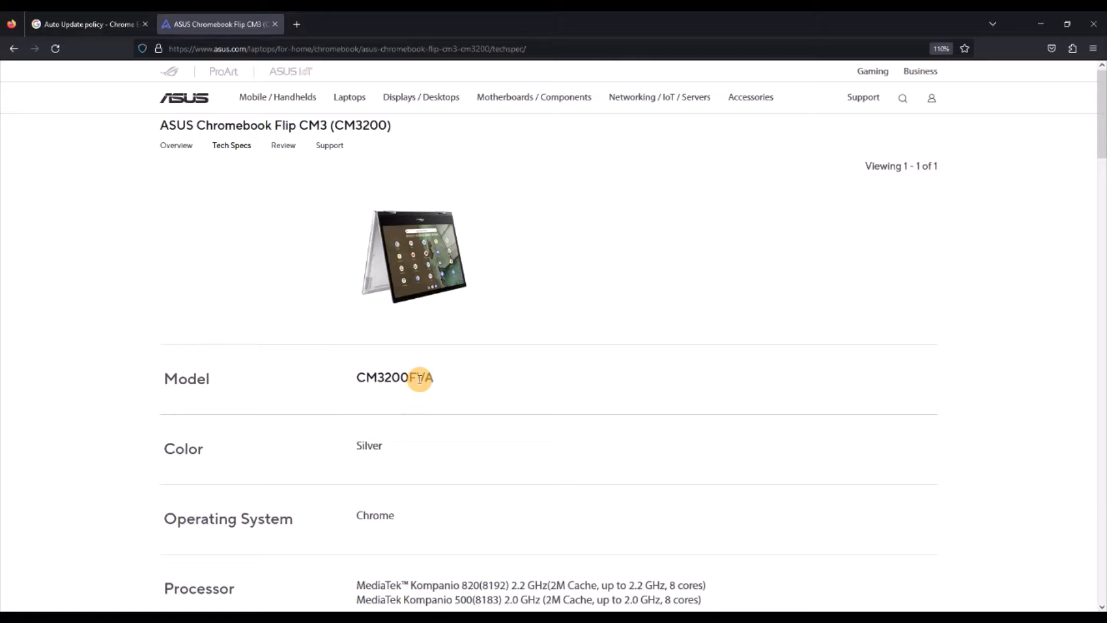
Scroll the ASUS CM3200FVA tech-spec page down to the bottom of the specifications.
scroll("down", 3)
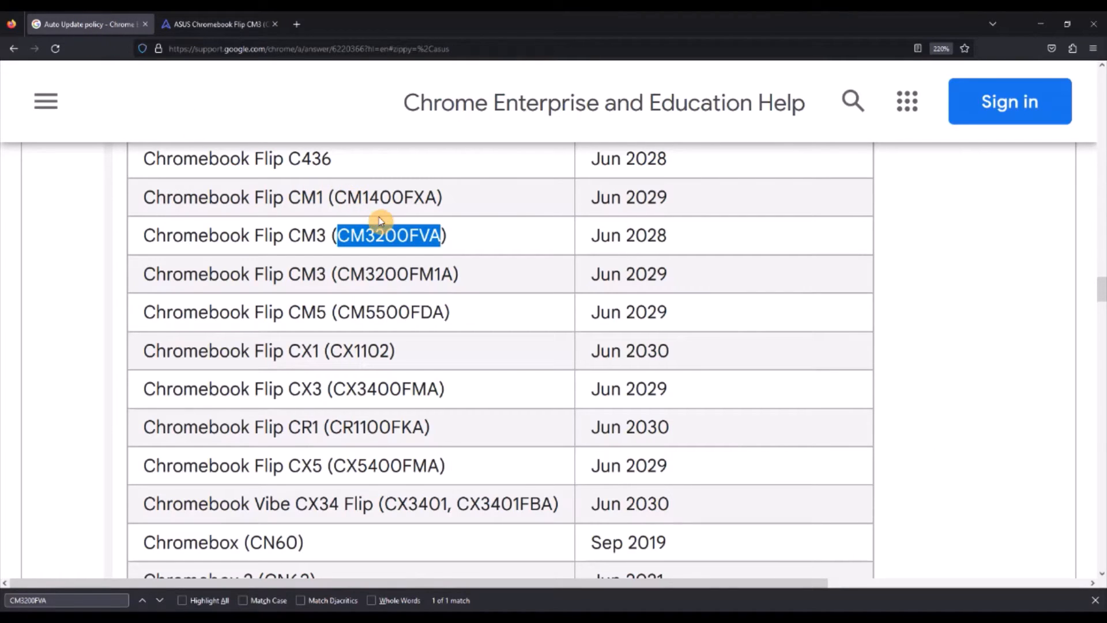
mouse_move(550, 256)
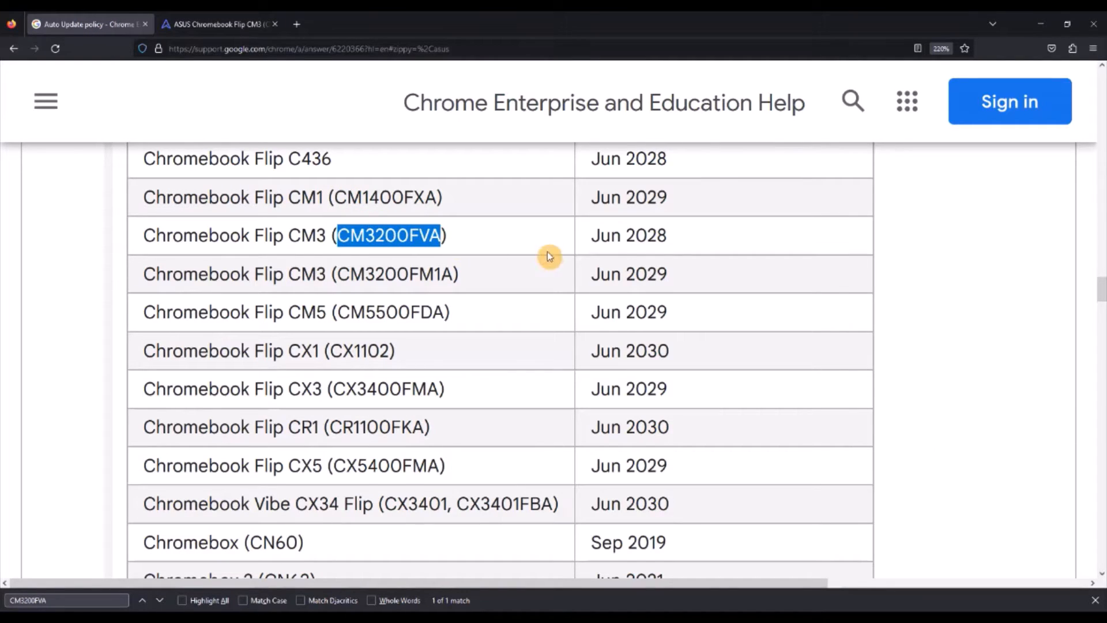
mouse_move(654, 236)
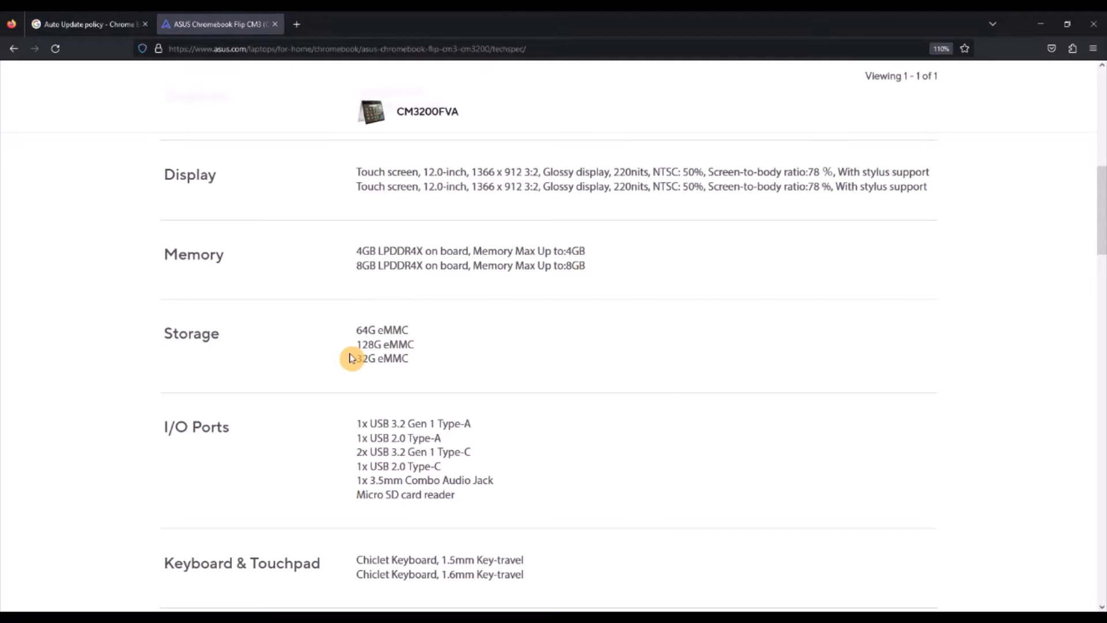
scroll("down", 3)
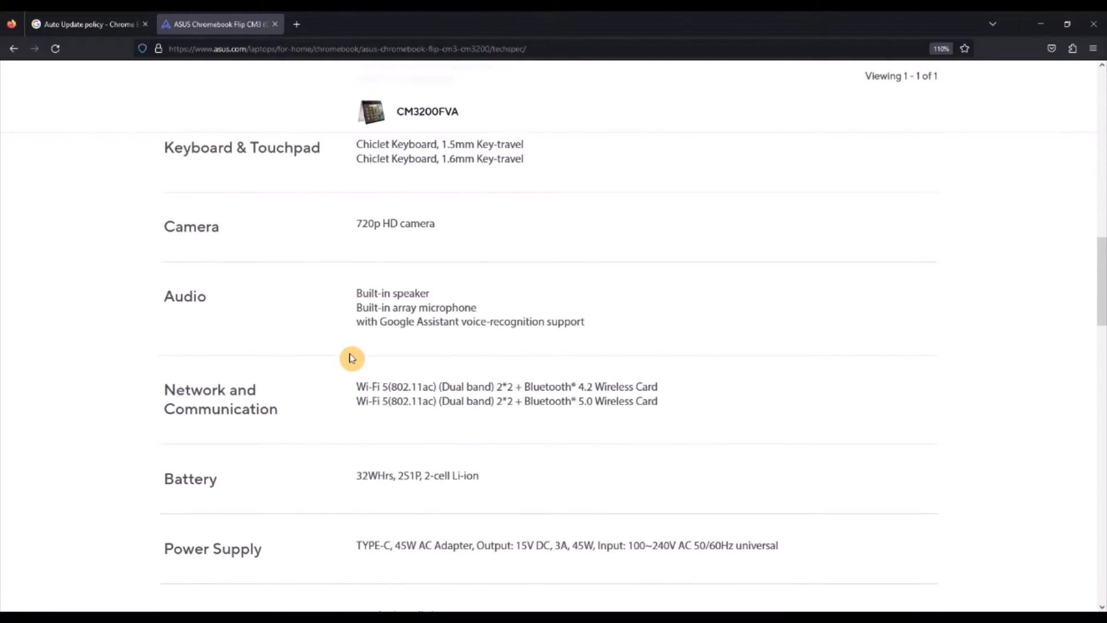
scroll("down", 3)
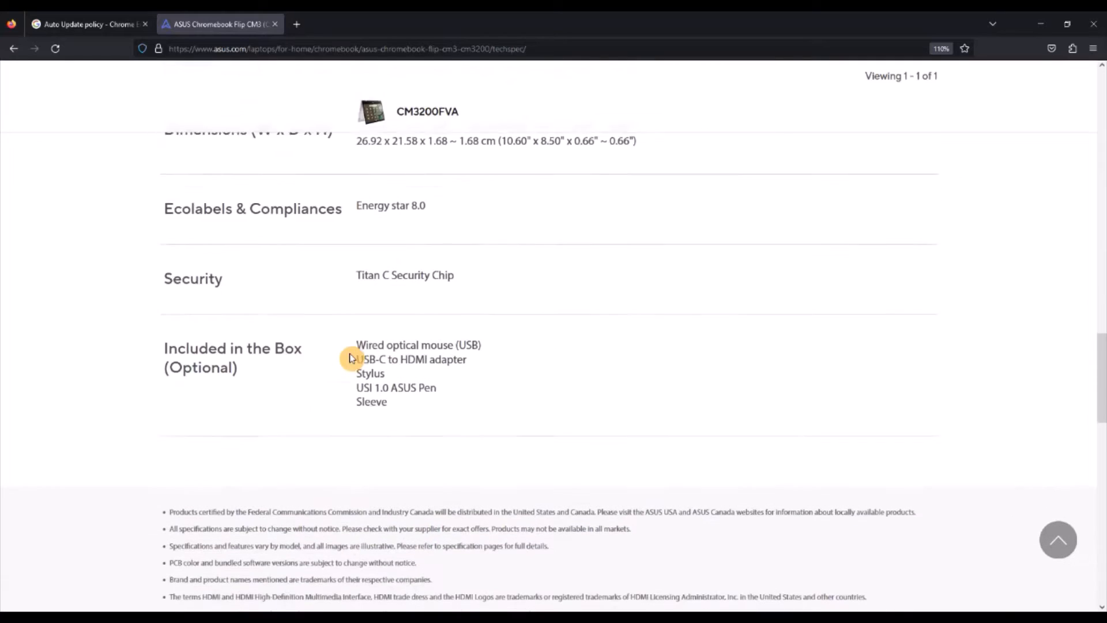
scroll("down", 3)
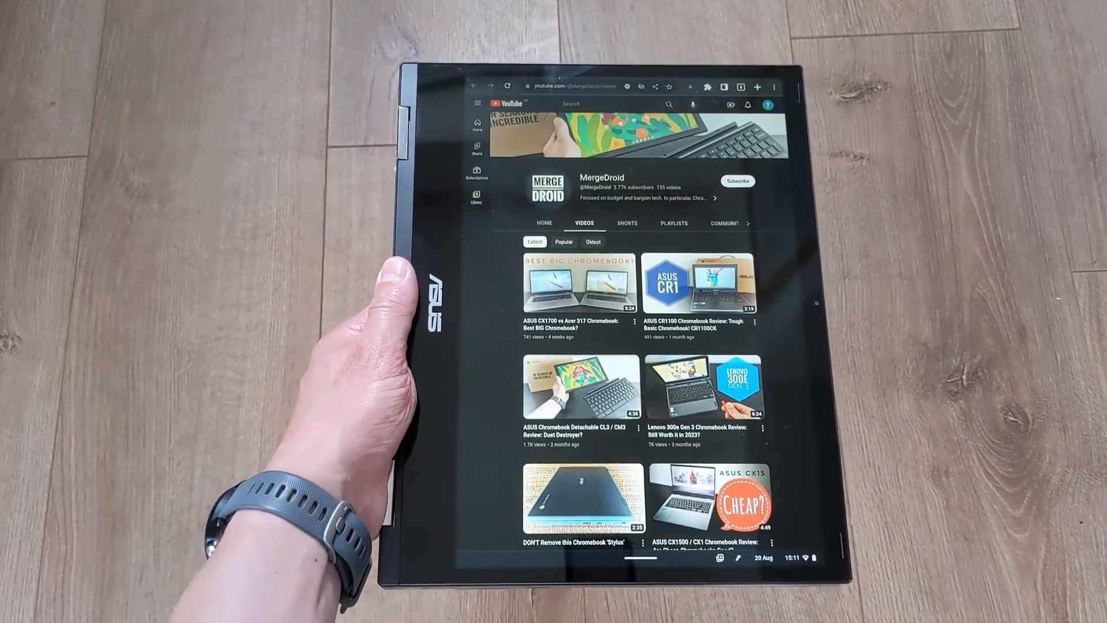
Scroll through the YouTube channel's Videos tab in tablet mode.
scroll("down", 3)
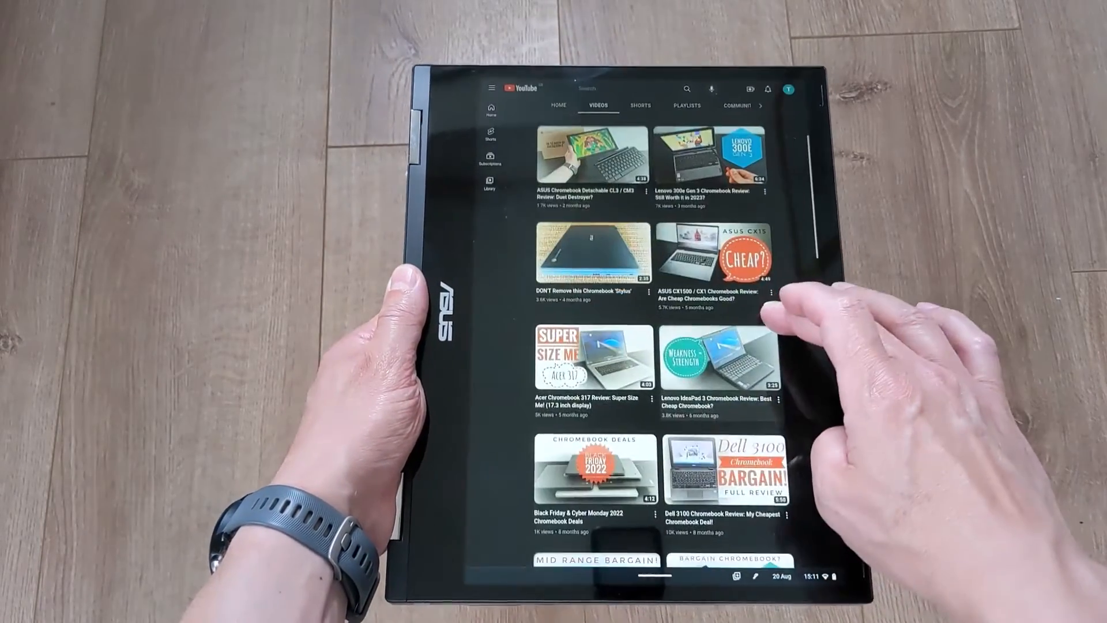
scroll("down", 3)
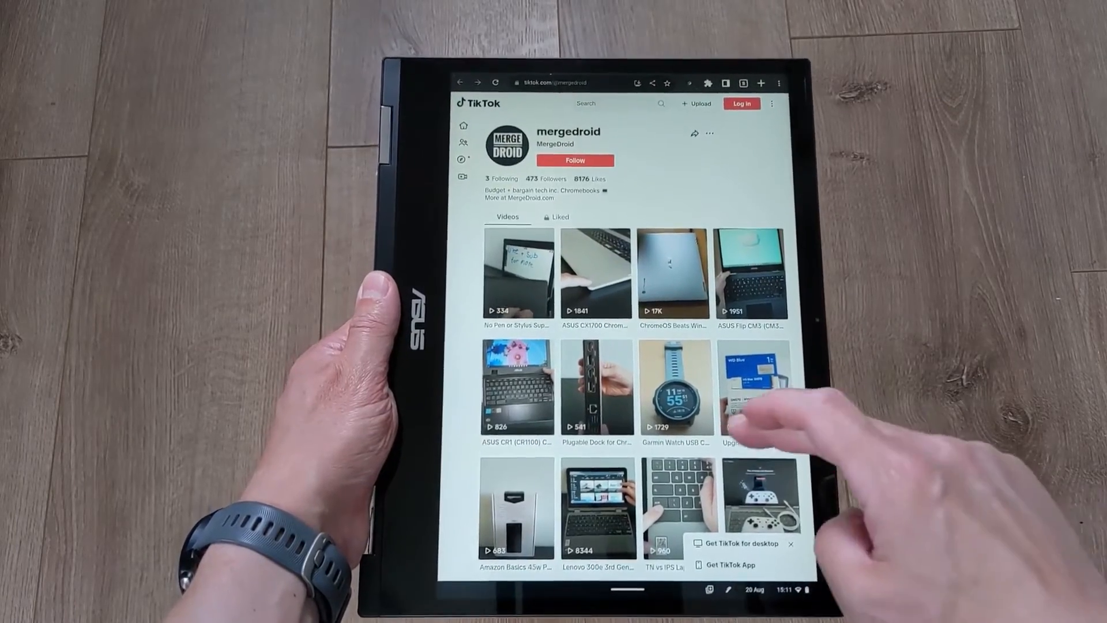
scroll("down", 3)
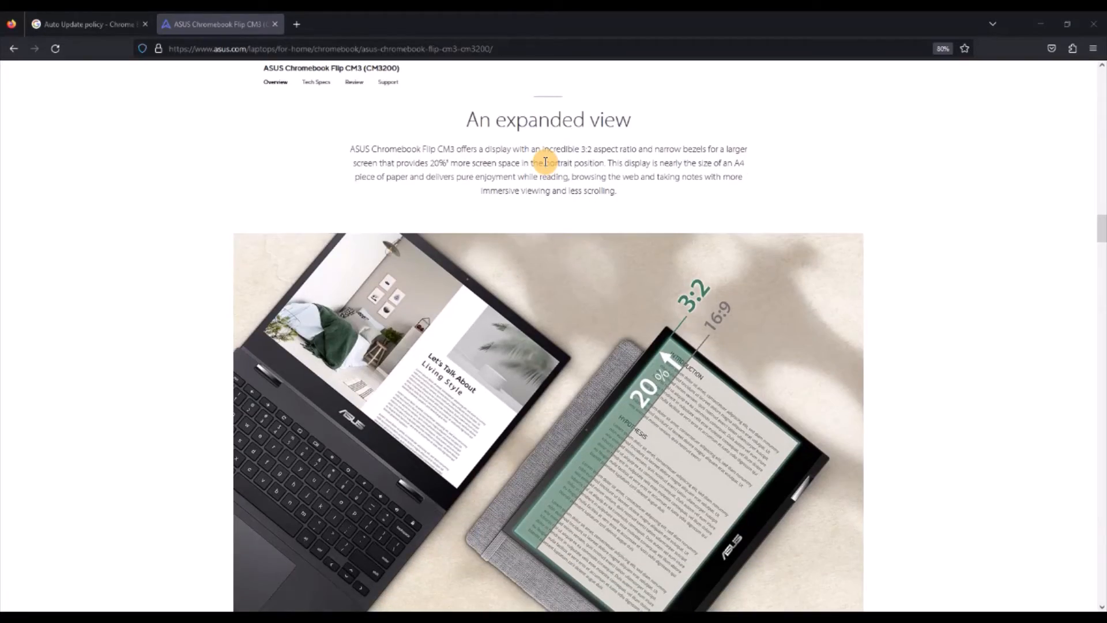
Scroll the CM3 Overview to the 'An expanded view' 3:2 display section.
scroll("down", 3)
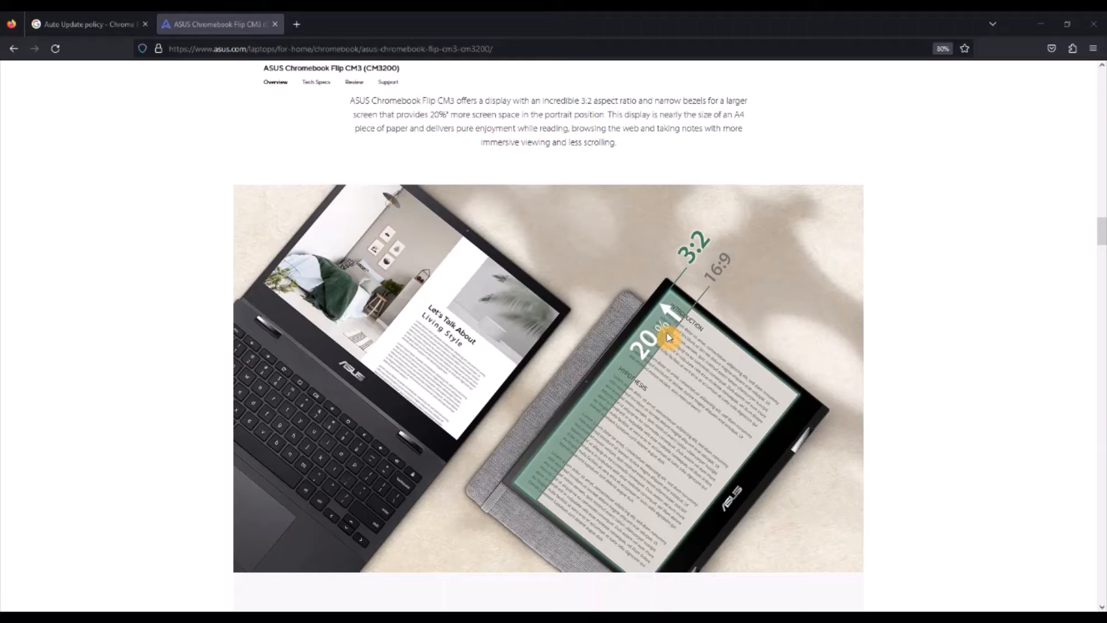
mouse_move(636, 226)
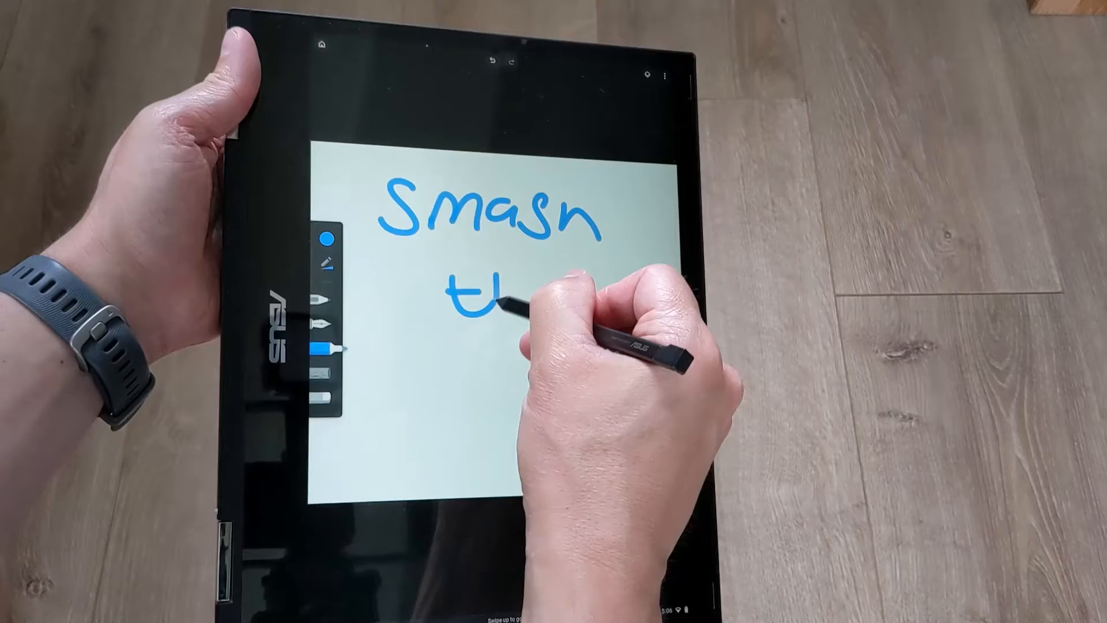
Handwrite on the canvas with the pen, then type 'Don't forget to like and sub for more!! :)'.
left_click_drag(480, 297, 481, 396)
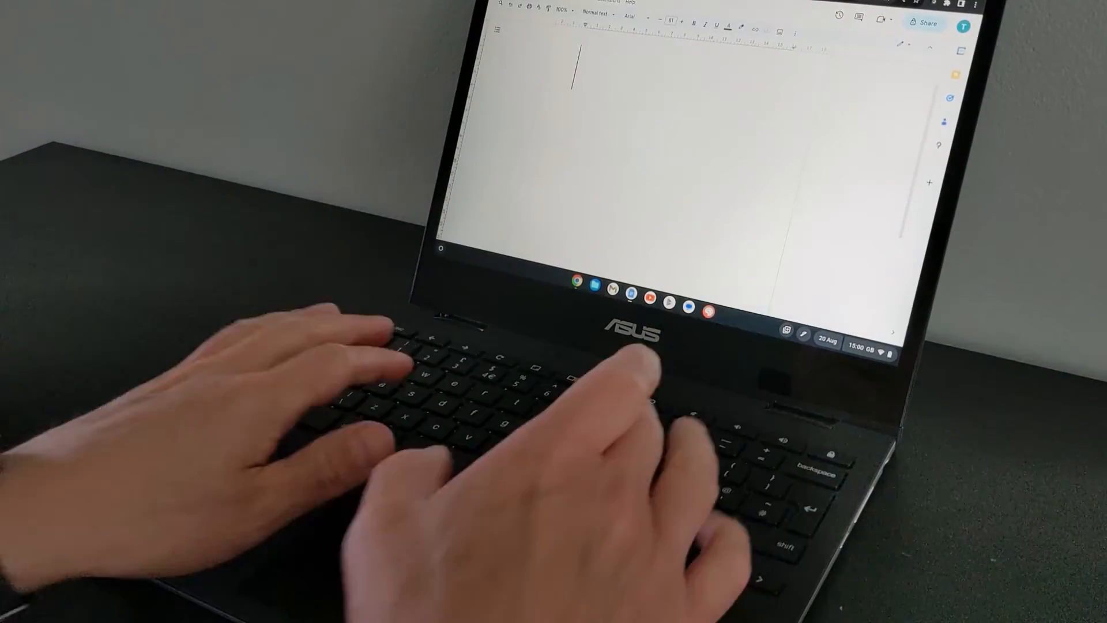
type("Don't forge")
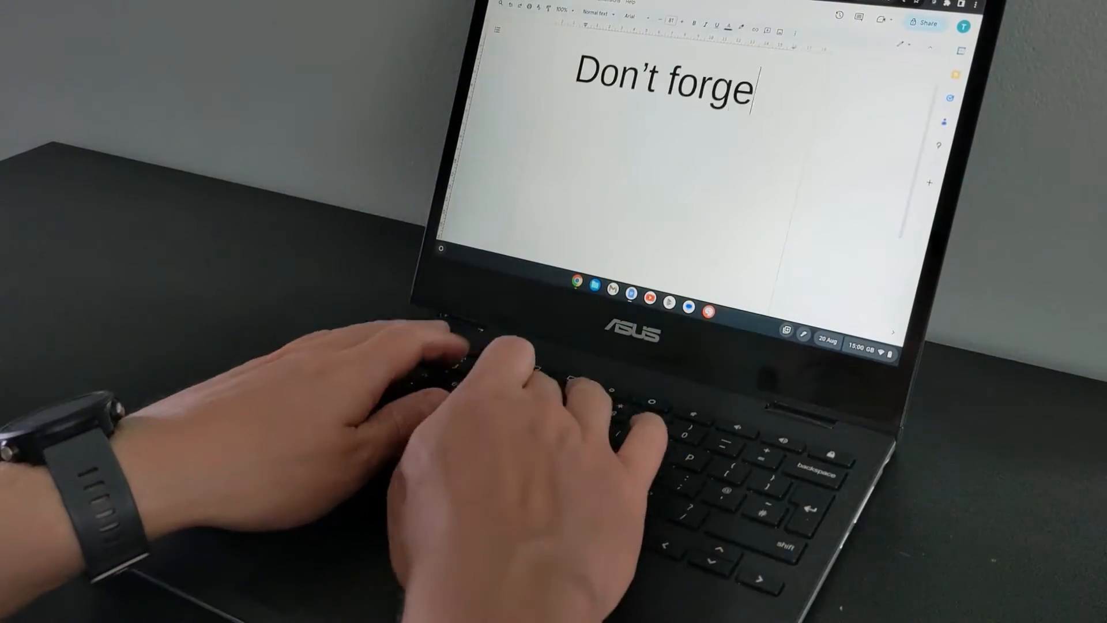
type("t to like and sub")
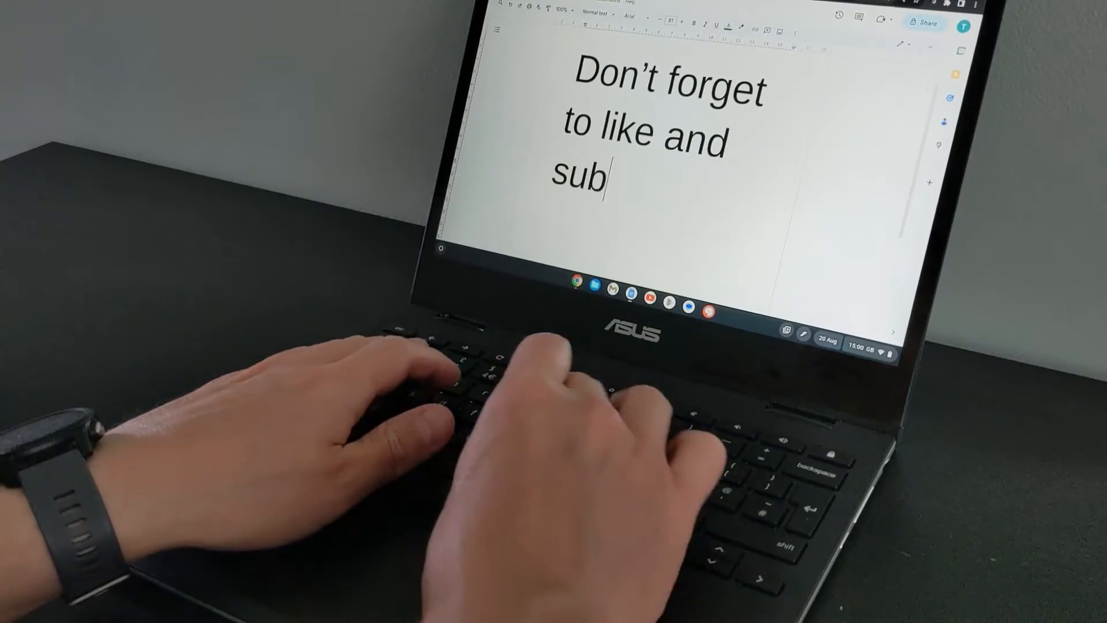
type("for more!! :)")
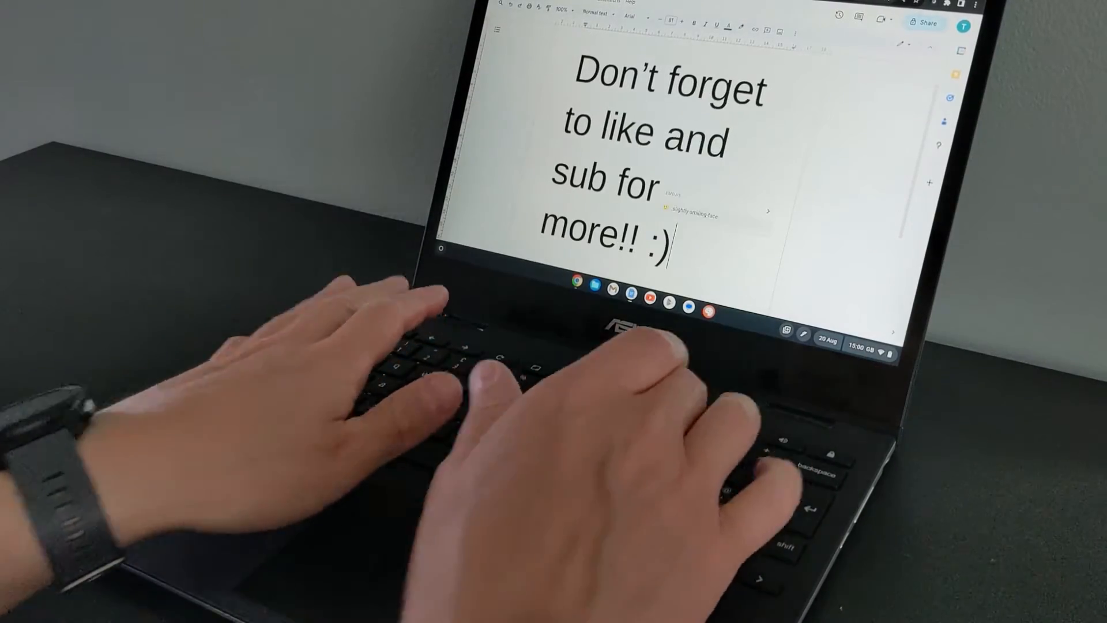